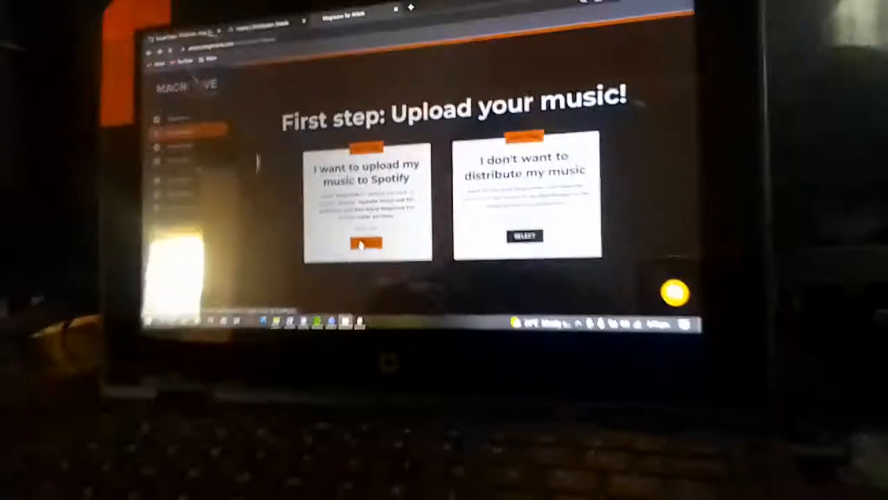
# - Choose the option to upload music to Spotify, starting a new release
pyautogui.click(366, 241)
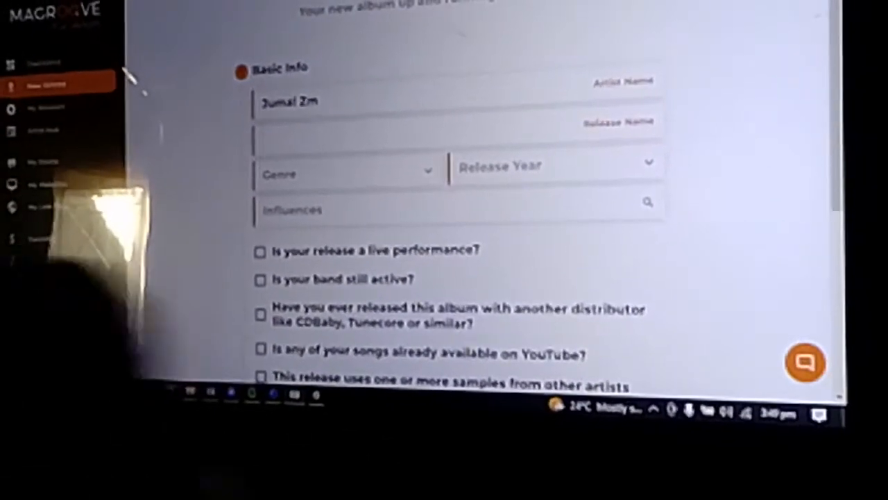
# - Name the release 'Only Human' with genre Hip Hop/Rap and release year 2021
pyautogui.write('Only')
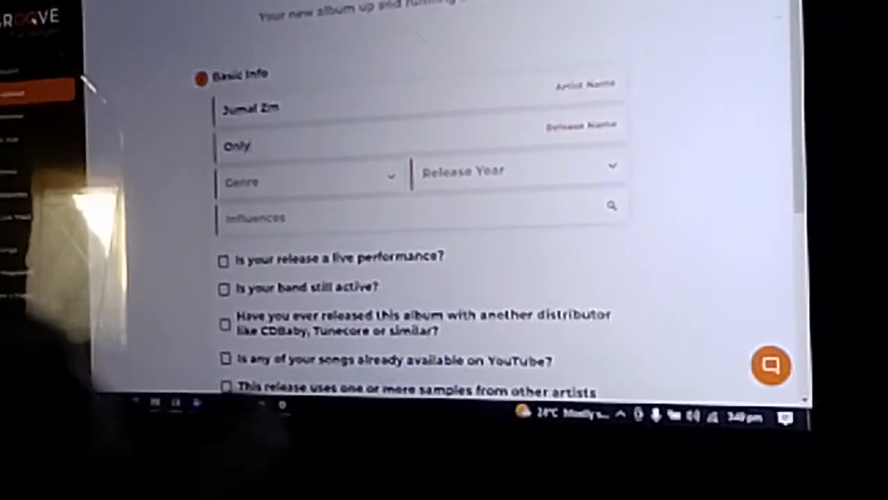
pyautogui.write('Human')
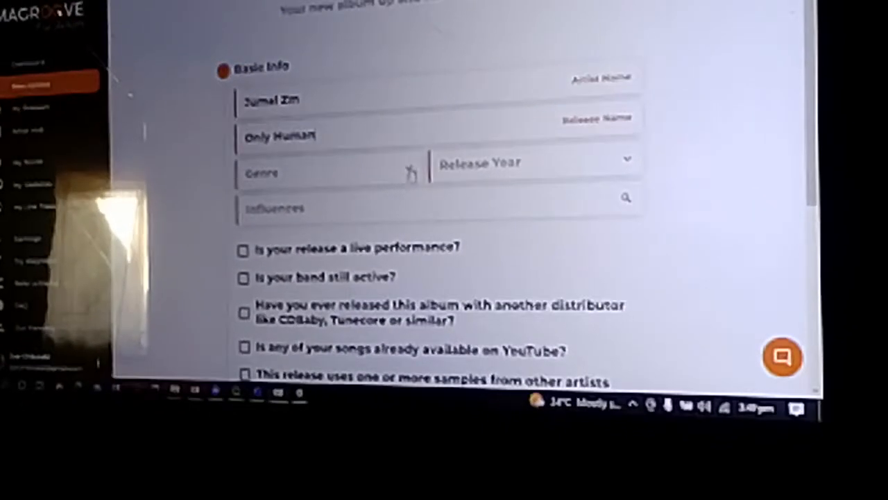
pyautogui.click(332, 172)
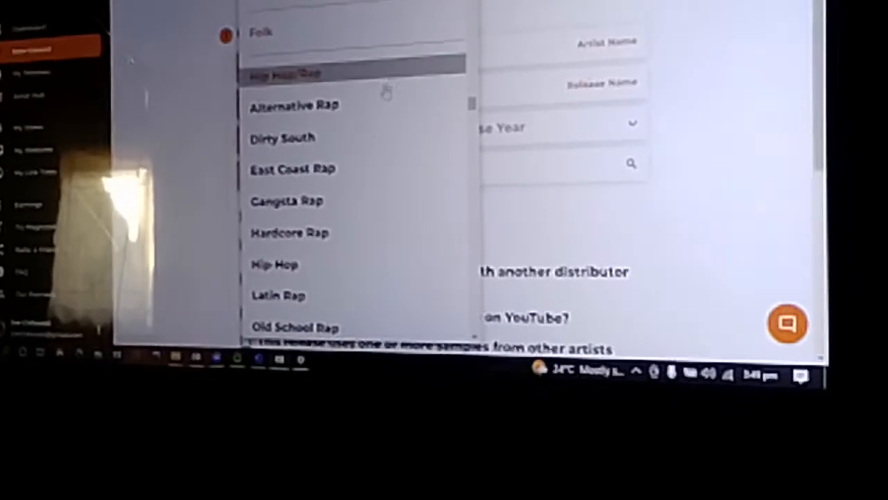
pyautogui.click(284, 75)
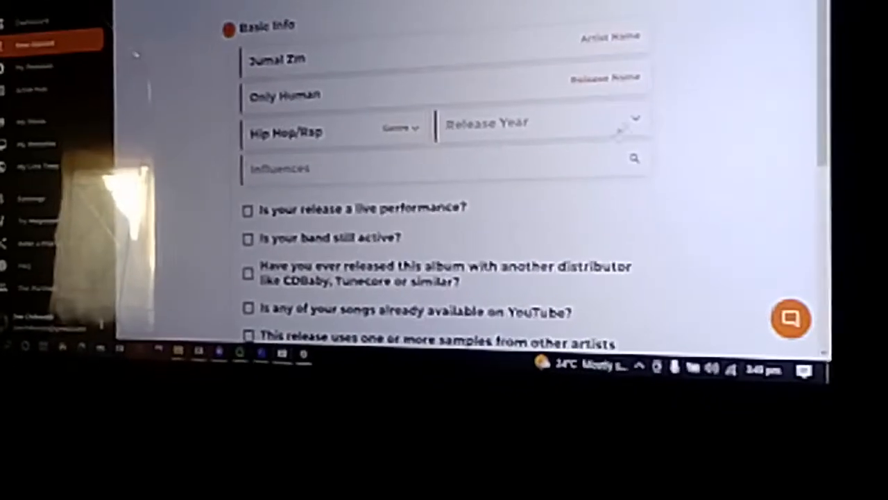
pyautogui.click(541, 122)
pyautogui.write('Juice')
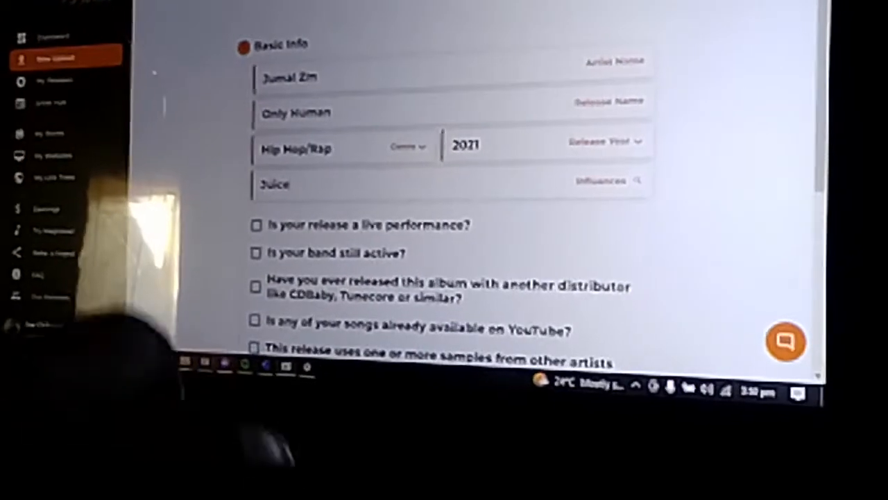
# - Add Juice WRLD as an influence from the suggestions
pyautogui.write('WRLD')
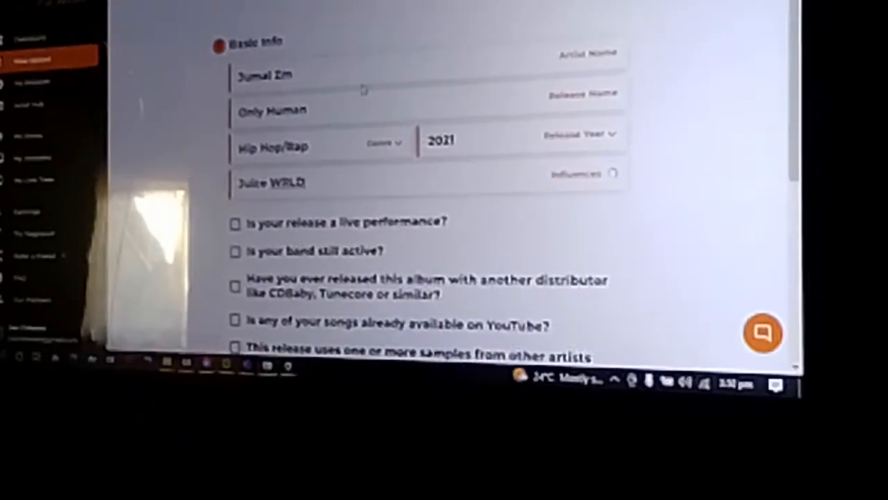
pyautogui.click(347, 183)
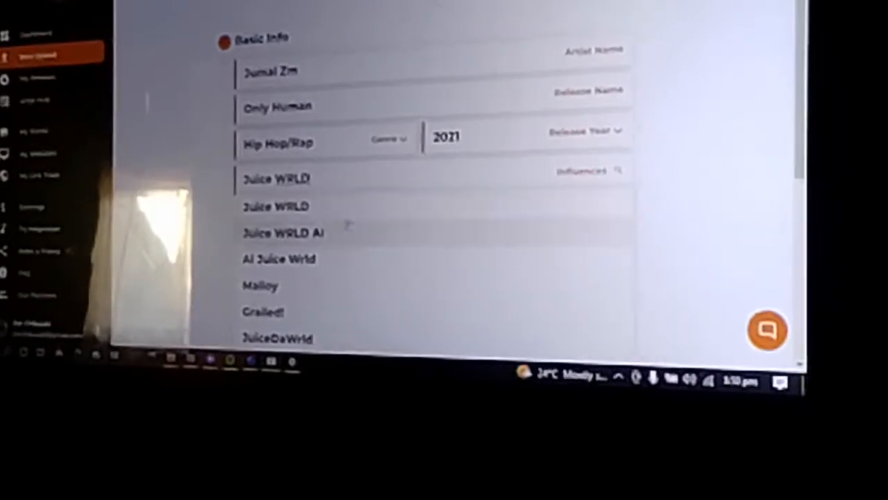
pyautogui.click(276, 206)
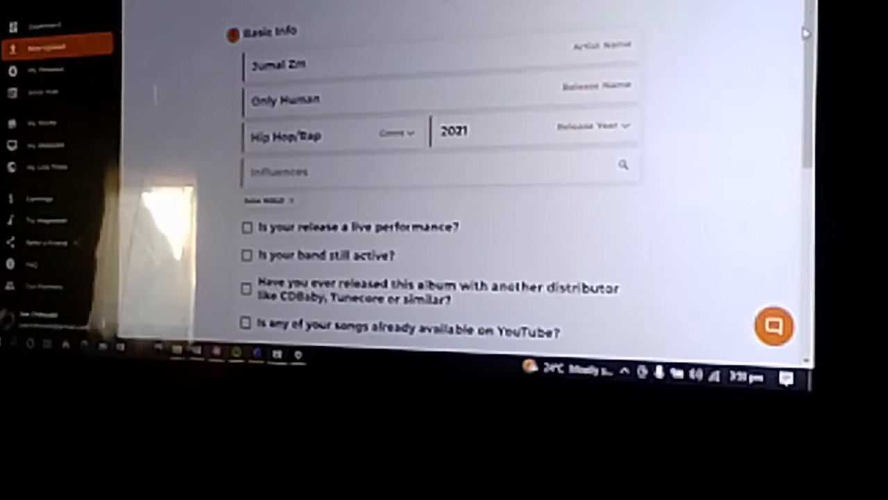
# - Mark the band as still active and continue to the song upload step
pyautogui.scroll(-3)
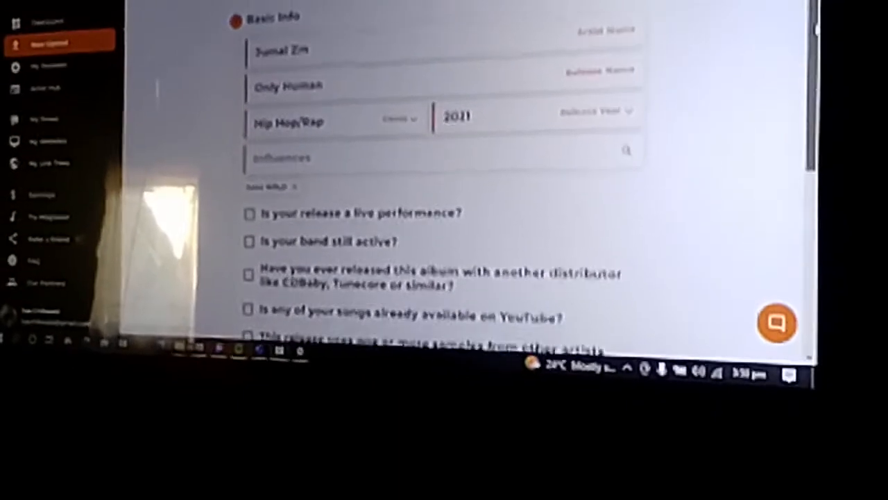
pyautogui.scroll(-3)
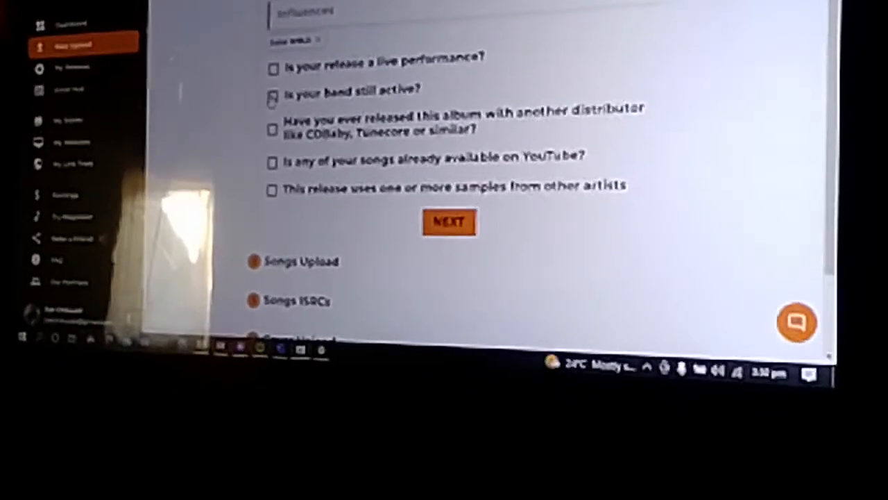
pyautogui.click(272, 95)
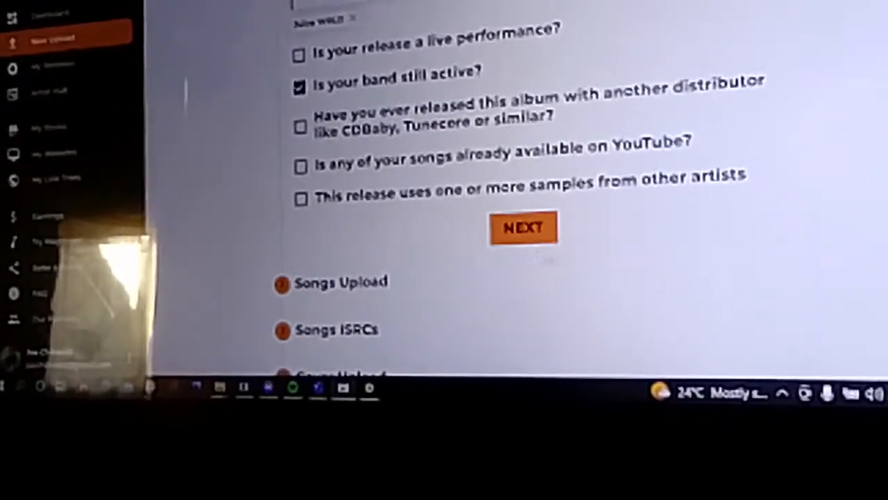
pyautogui.click(521, 227)
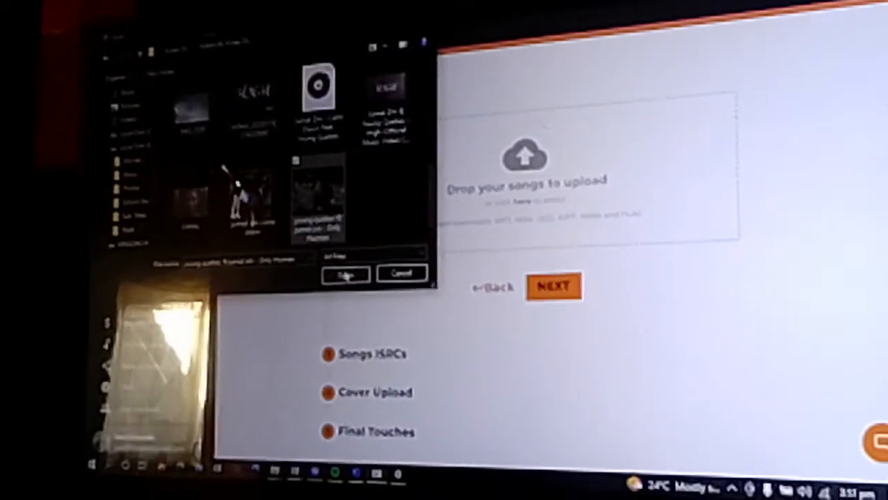
# - Upload 'young quebec ft jumal zm - Only Human.mp3' as song #1
pyautogui.click(344, 272)
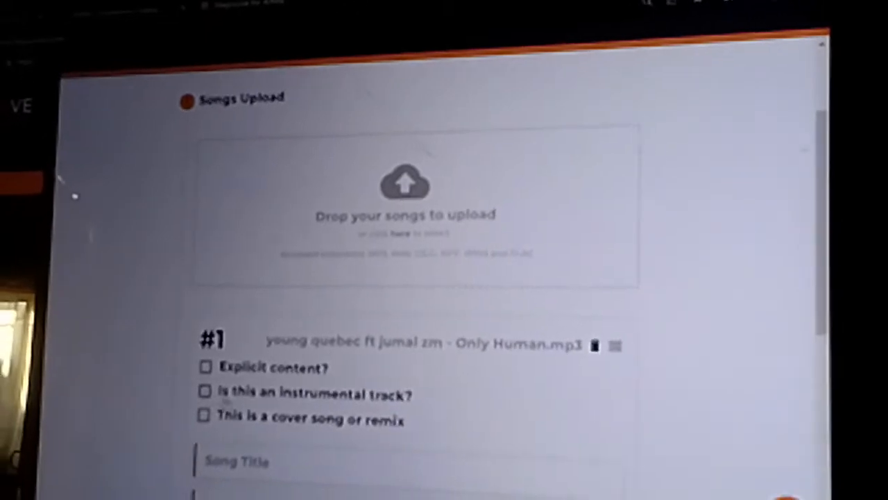
# - Fill song #1 with title Only Human, language English and featuring artist Young Quebec
pyautogui.scroll(-3)
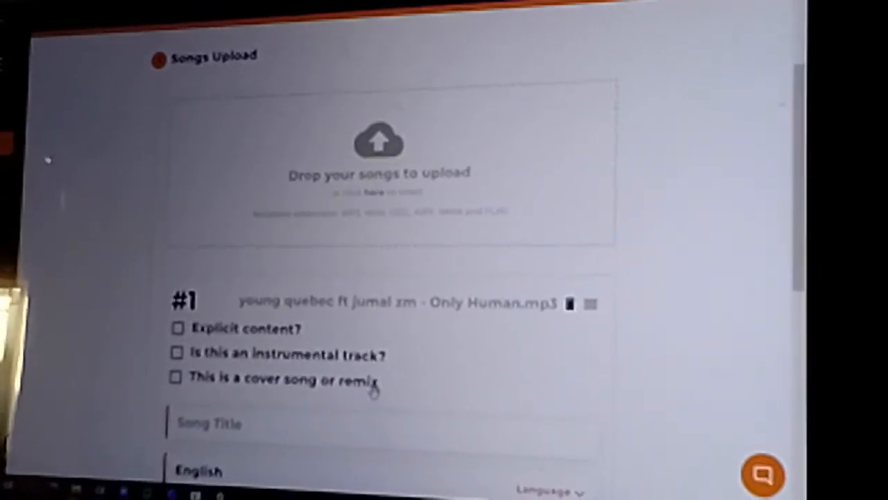
pyautogui.scroll(-3)
pyautogui.write('Only Human')
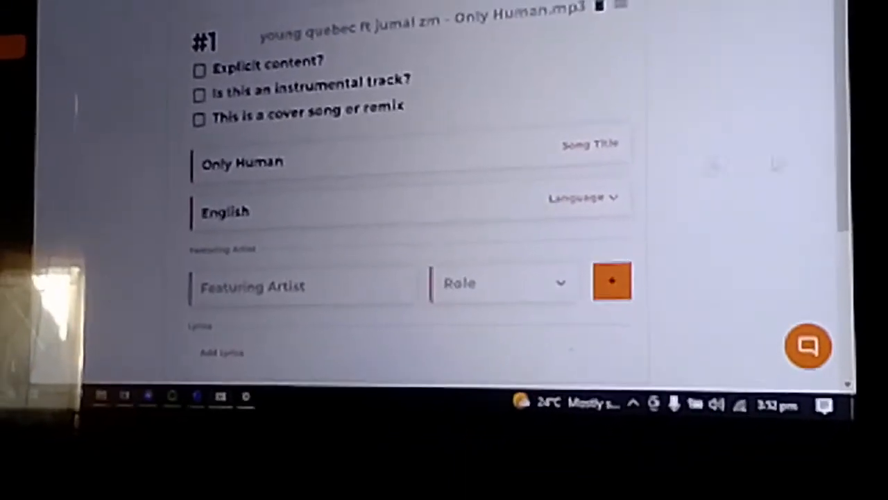
pyautogui.scroll(-3)
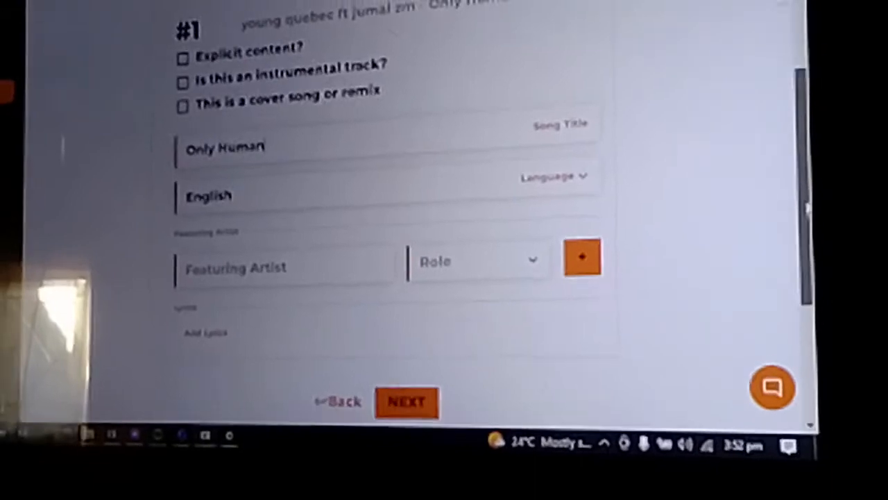
pyautogui.scroll(-3)
pyautogui.write('Young Quebec')
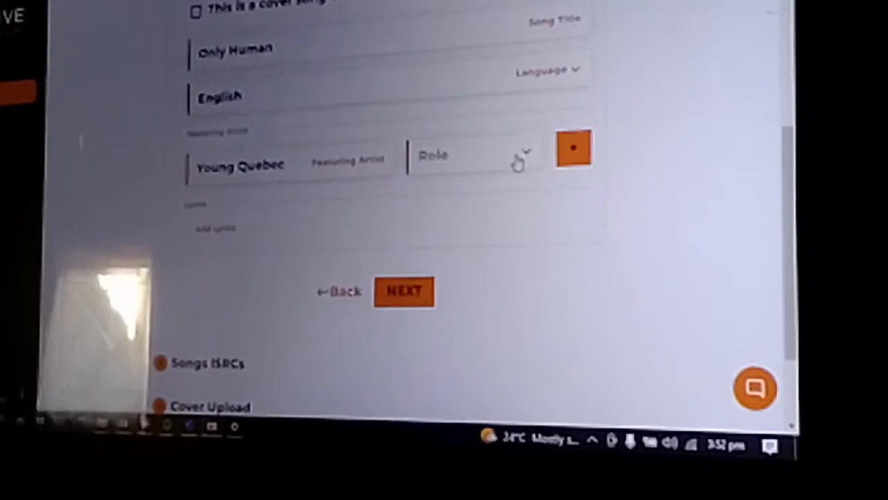
# - Credit Young Quebec with the Feat role on the song
pyautogui.click(474, 156)
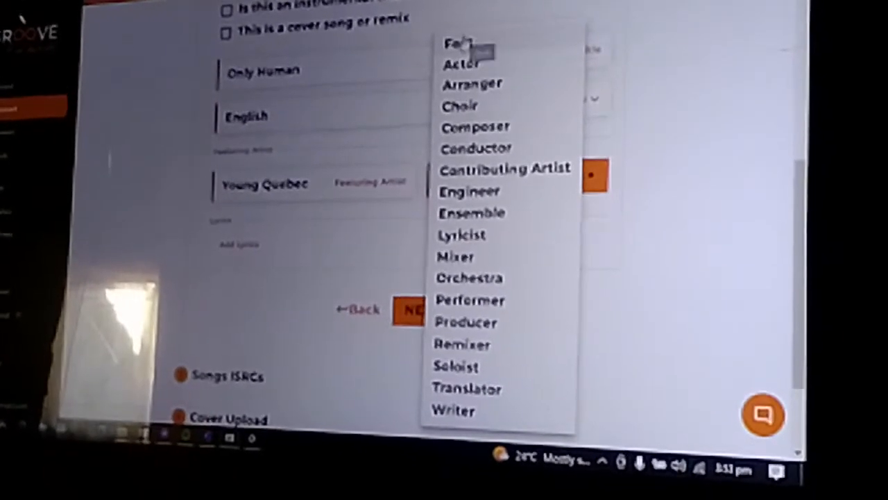
pyautogui.click(458, 43)
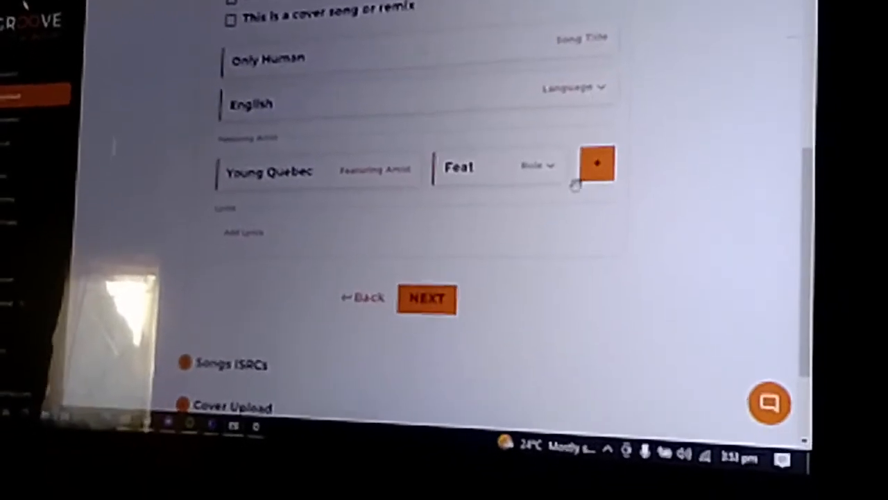
pyautogui.click(596, 164)
pyautogui.write('Dido Muzic')
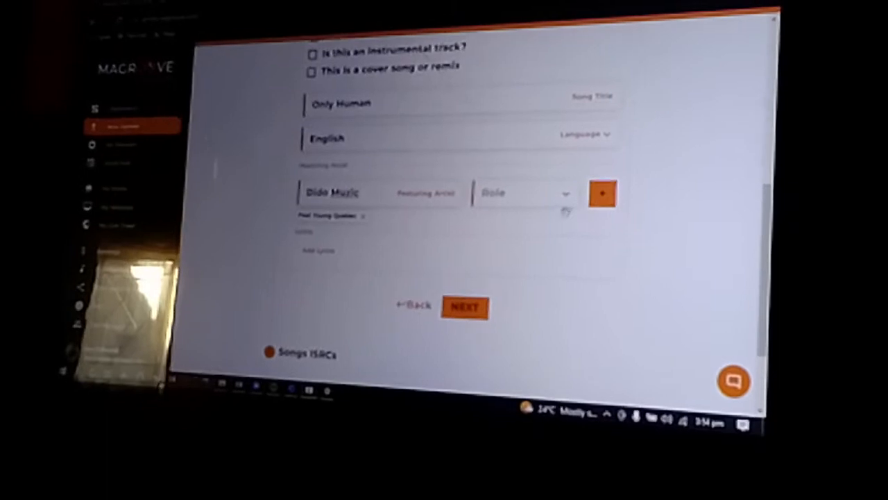
# - Credit Dido Muzic as the song's producer
pyautogui.click(524, 193)
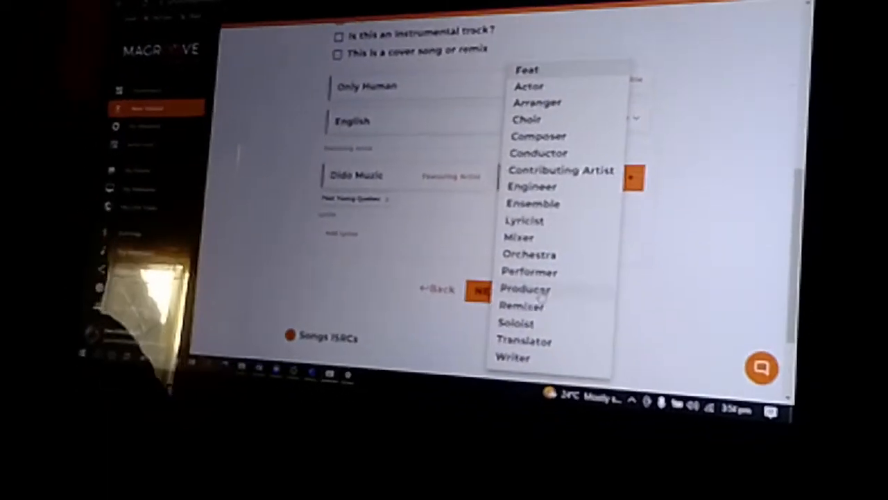
pyautogui.click(525, 288)
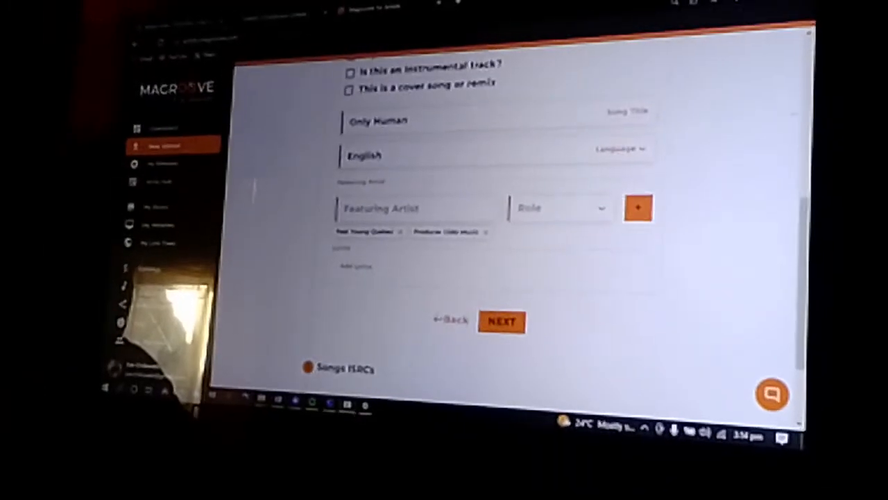
# - Continue past song details and let Magroove assign new ISRC codes
pyautogui.click(500, 322)
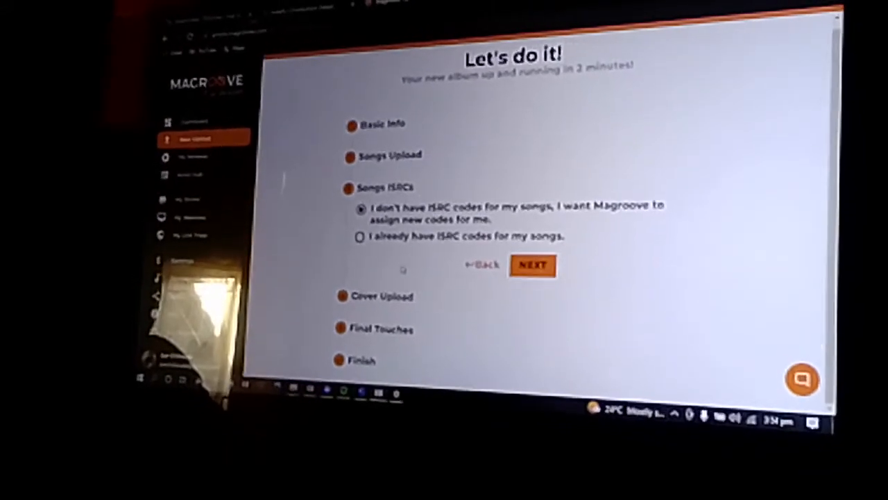
pyautogui.click(533, 266)
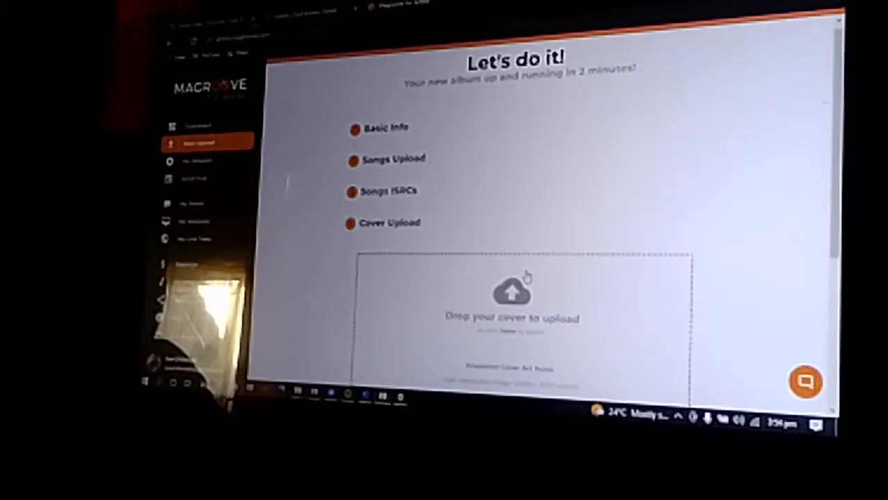
# - Upload the cover art image and reach the Final Touches step
pyautogui.scroll(-3)
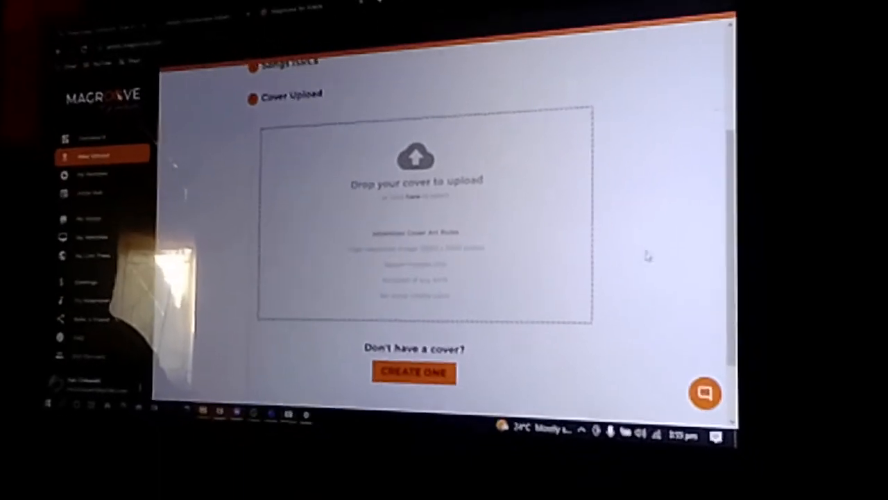
pyautogui.click(413, 373)
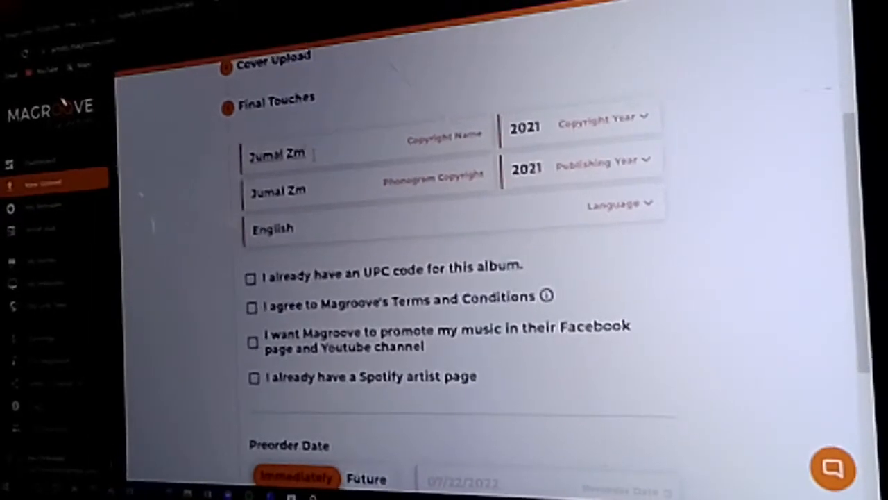
# - Extend both copyright credits to 'Jumal Zm & Young Quebec' and accept the Terms and Conditions
pyautogui.write('& Young')
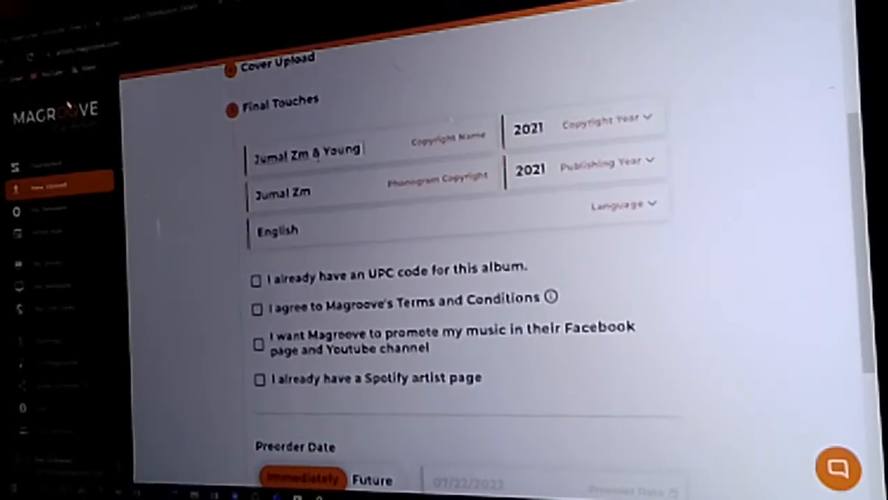
pyautogui.write('Queb')
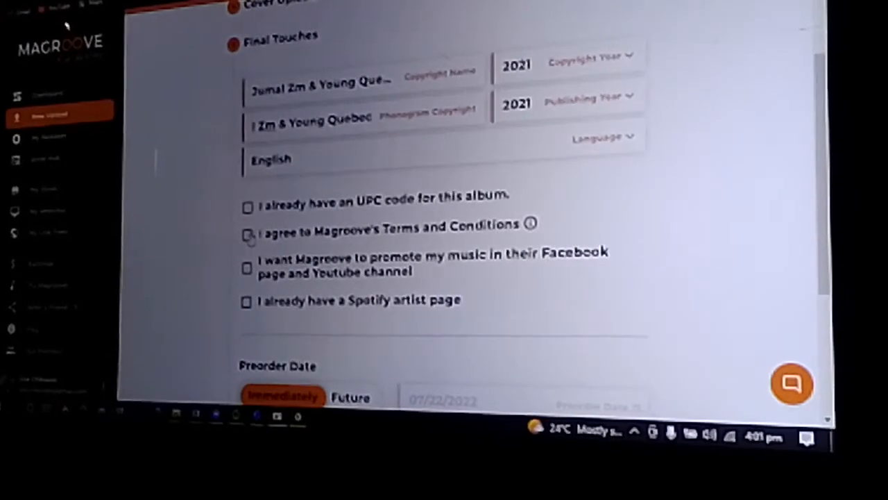
pyautogui.click(244, 234)
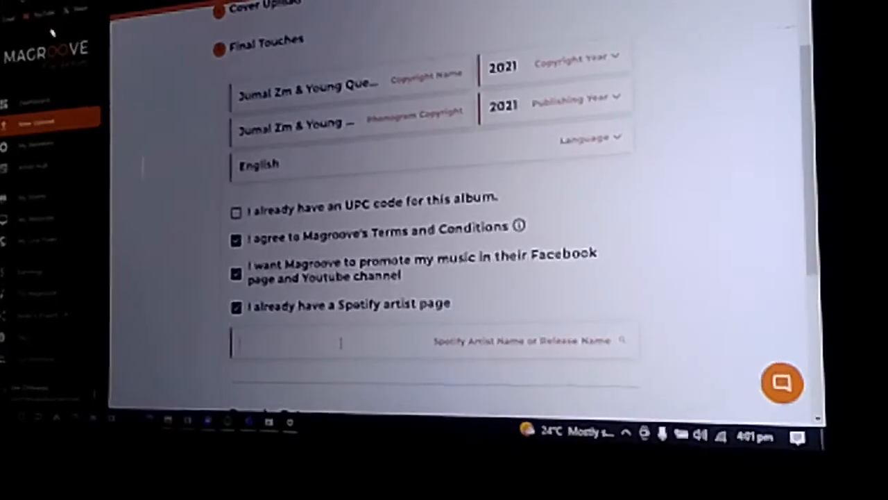
# - Link Jumal Zm as the Spotify artist page, keeping preorder and launch dates immediate
pyautogui.write('Jum')
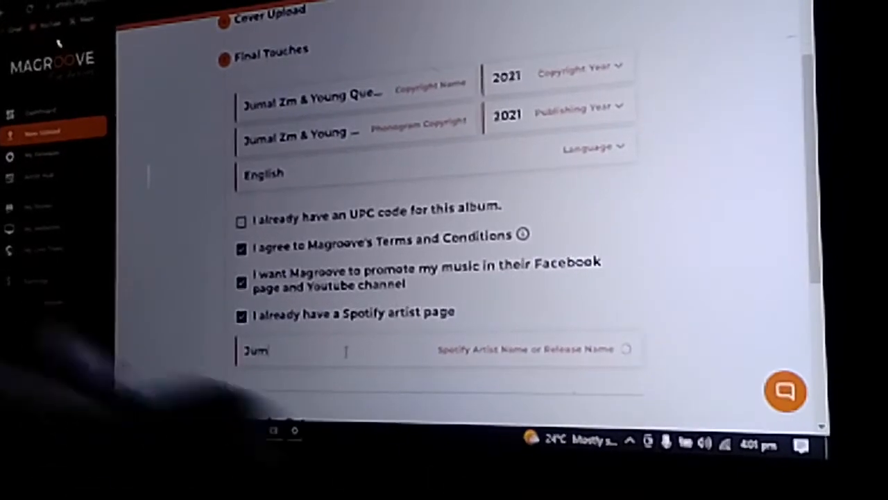
pyautogui.write('al')
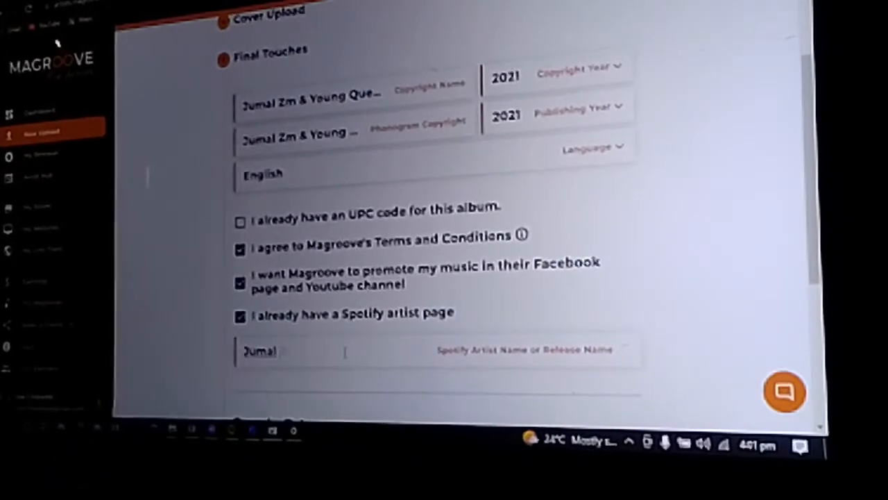
pyautogui.write('Zm')
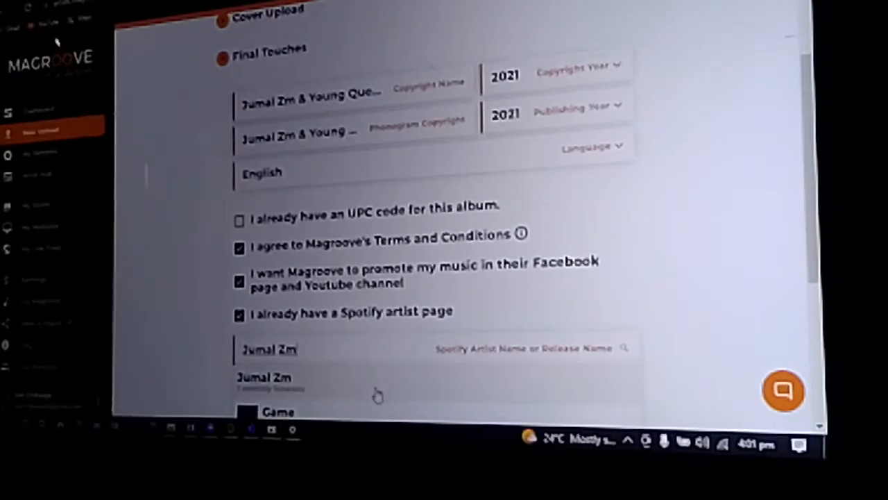
pyautogui.scroll(-3)
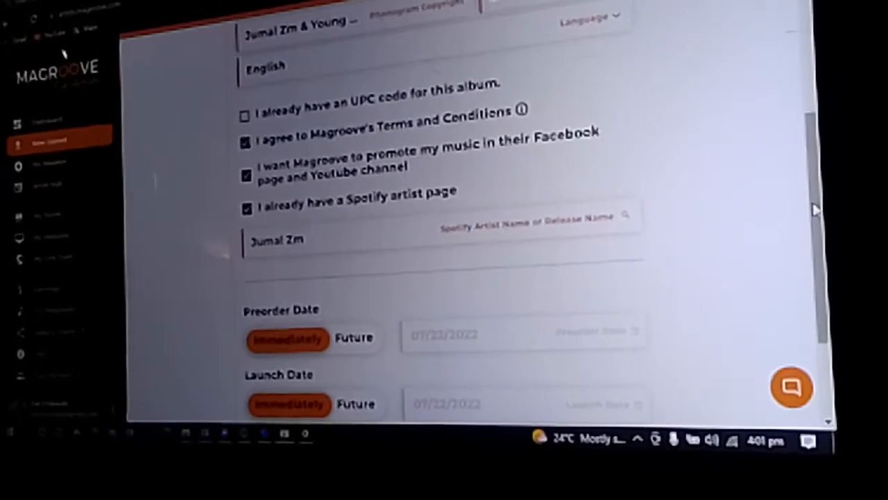
pyautogui.scroll(-3)
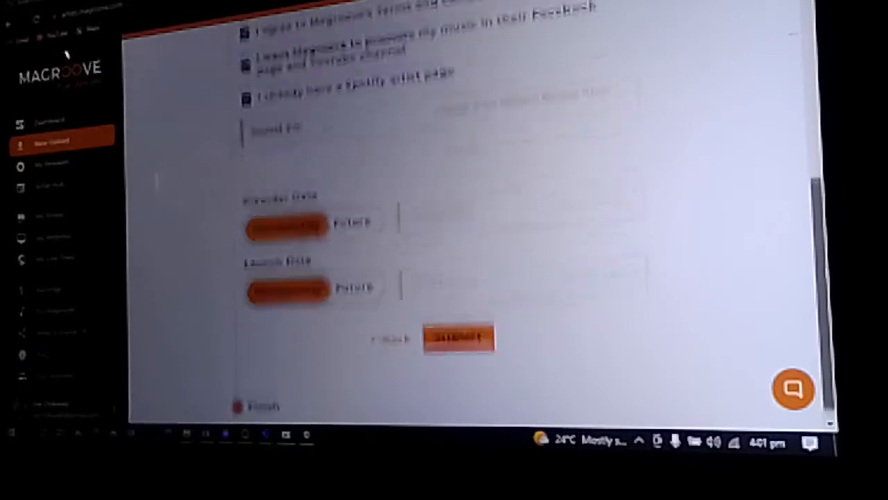
# - Submit the Only Human single so it lists under My Releases
pyautogui.click(458, 339)
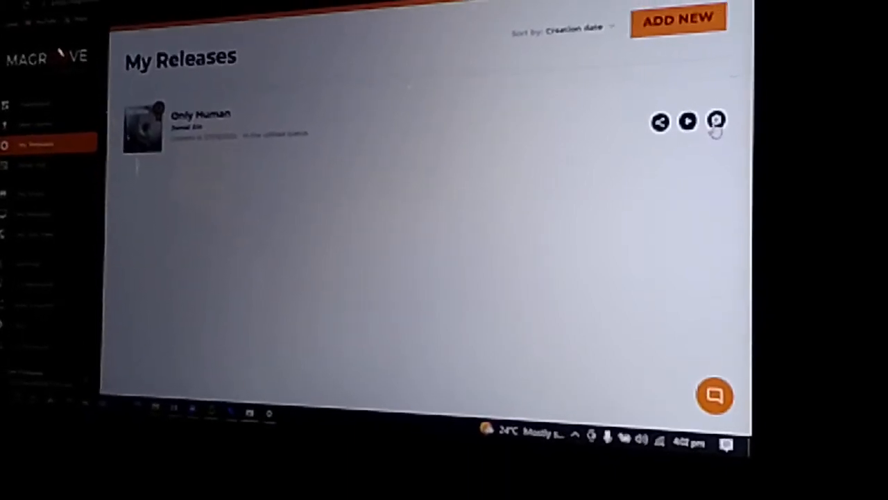
# - View Only Human's pre-save page with its magroove.com/pre-save/ link and layout preview
pyautogui.click(716, 122)
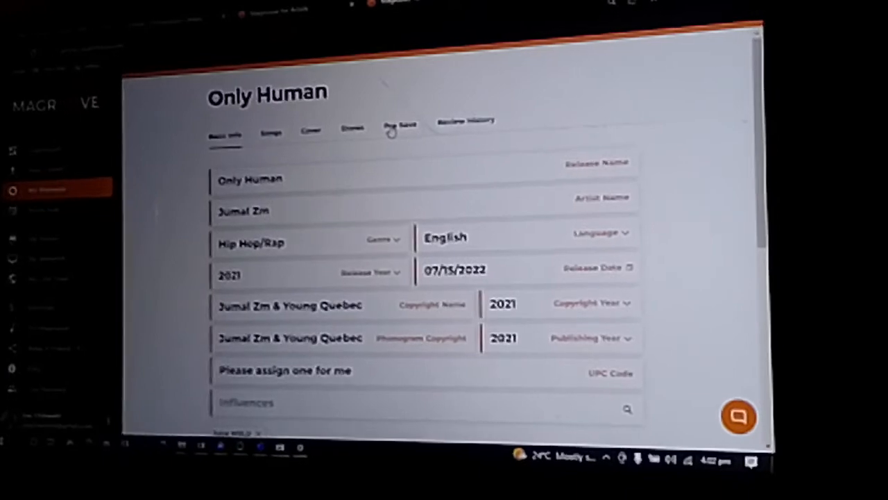
pyautogui.click(400, 125)
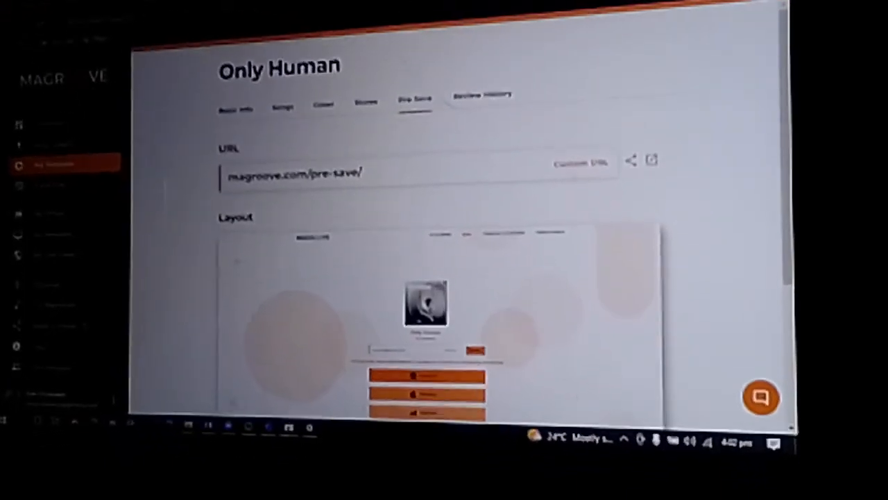